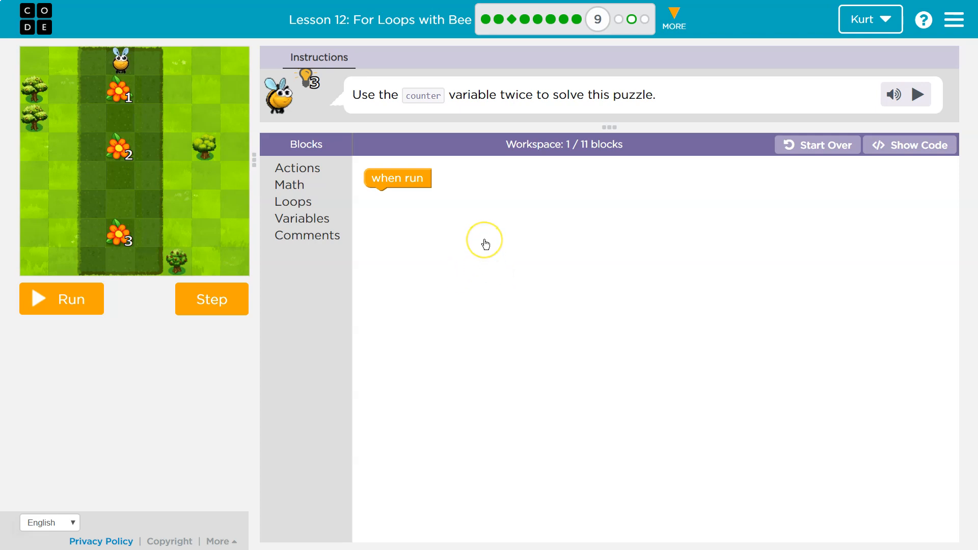
pyautogui.moveTo(486, 244)
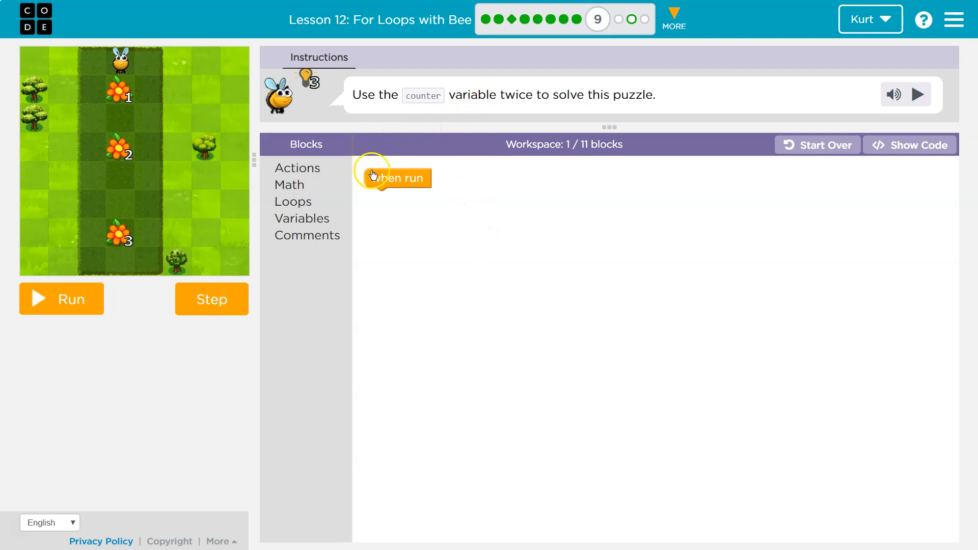
pyautogui.moveTo(453, 122)
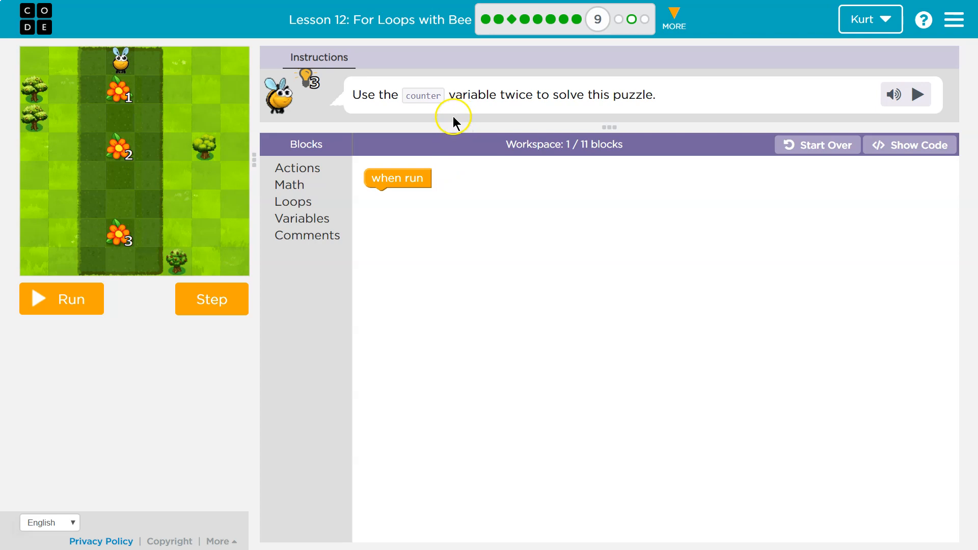
pyautogui.moveTo(440, 83)
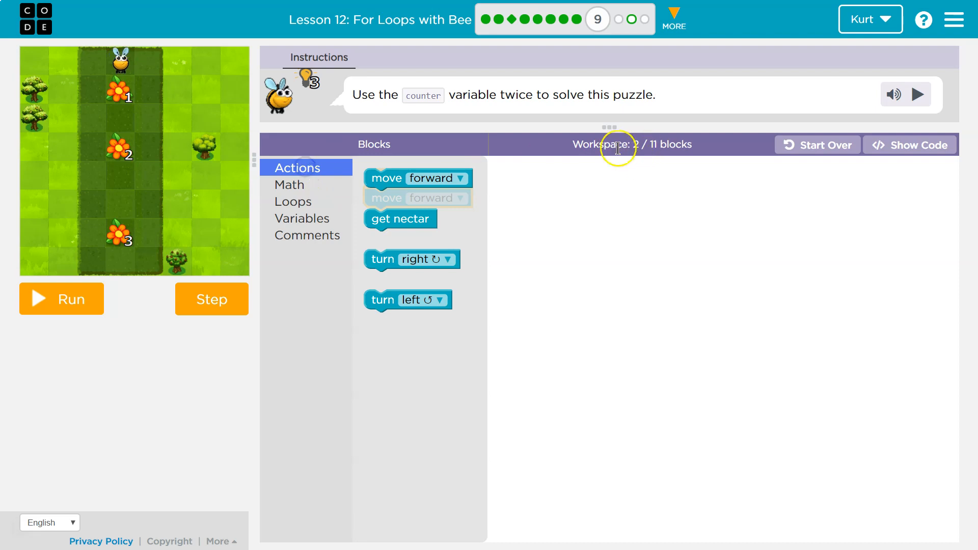
# Stack move forward and get nectar blocks under when run, reaching 12 blocks
pyautogui.moveTo(387, 178); pyautogui.dragTo(337, 173)
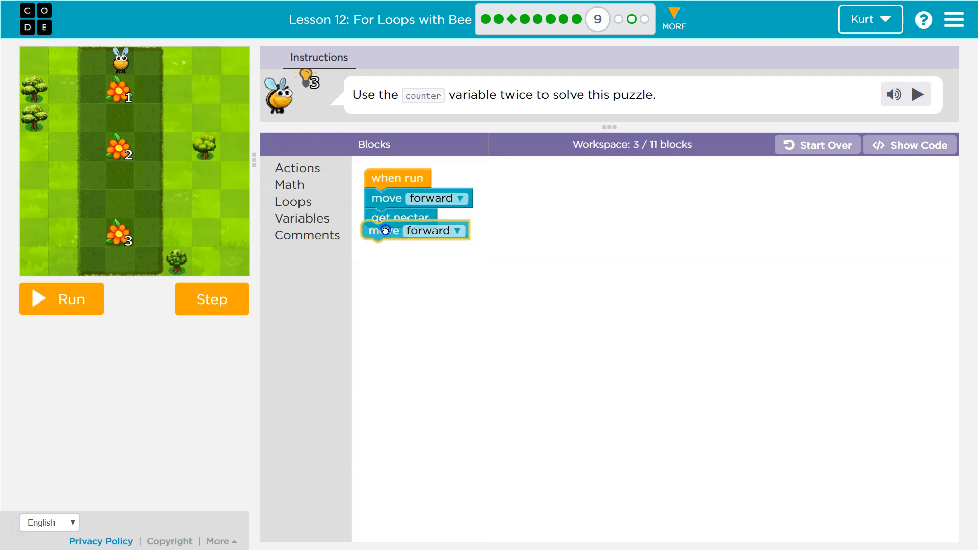
pyautogui.click(297, 167)
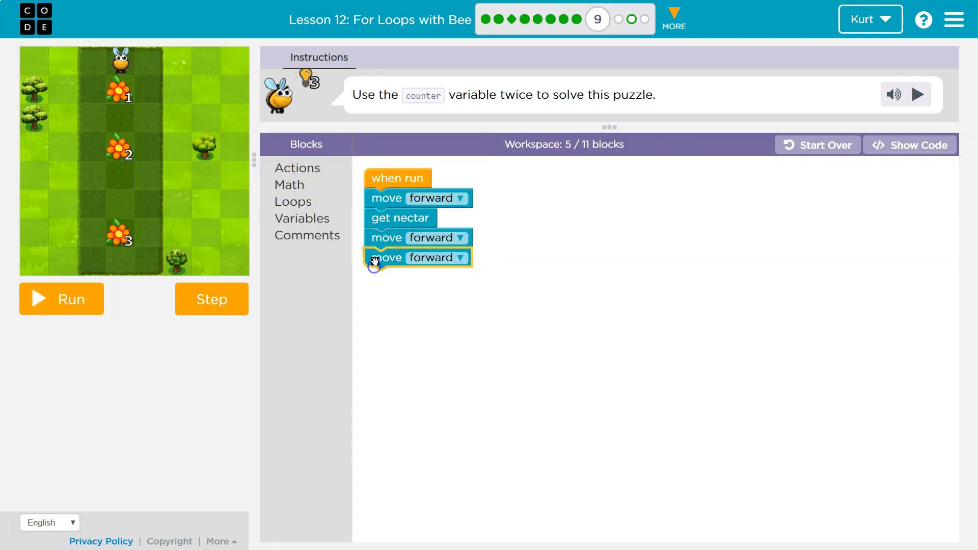
pyautogui.click(297, 168)
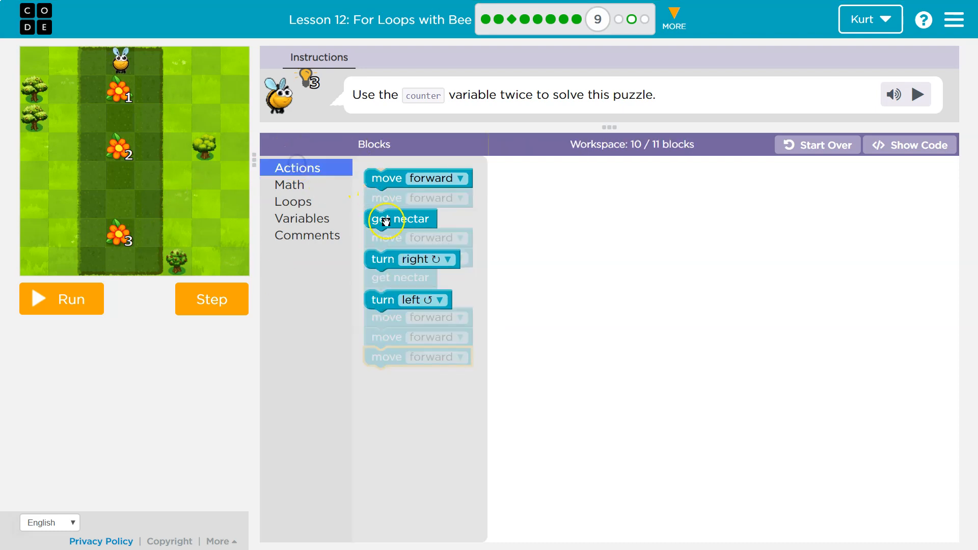
pyautogui.moveTo(401, 219); pyautogui.dragTo(399, 376)
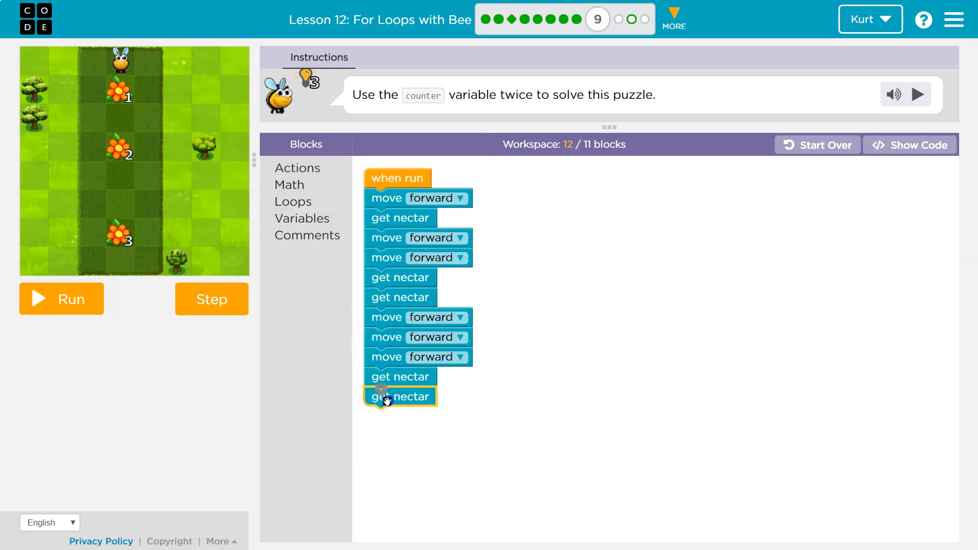
pyautogui.click(298, 168)
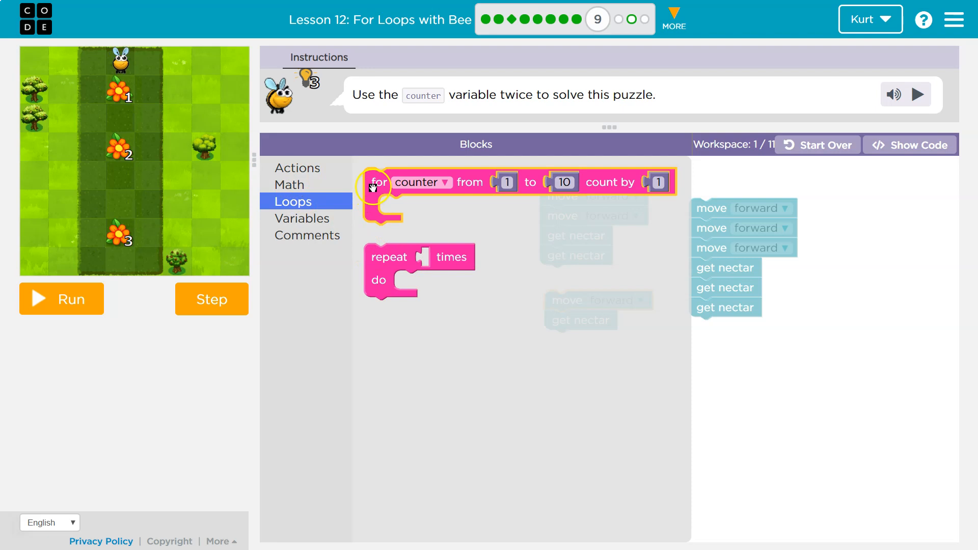
# Attach the for counter loop under when run and change its end value from 10 to 3
pyautogui.moveTo(379, 181); pyautogui.dragTo(379, 202)
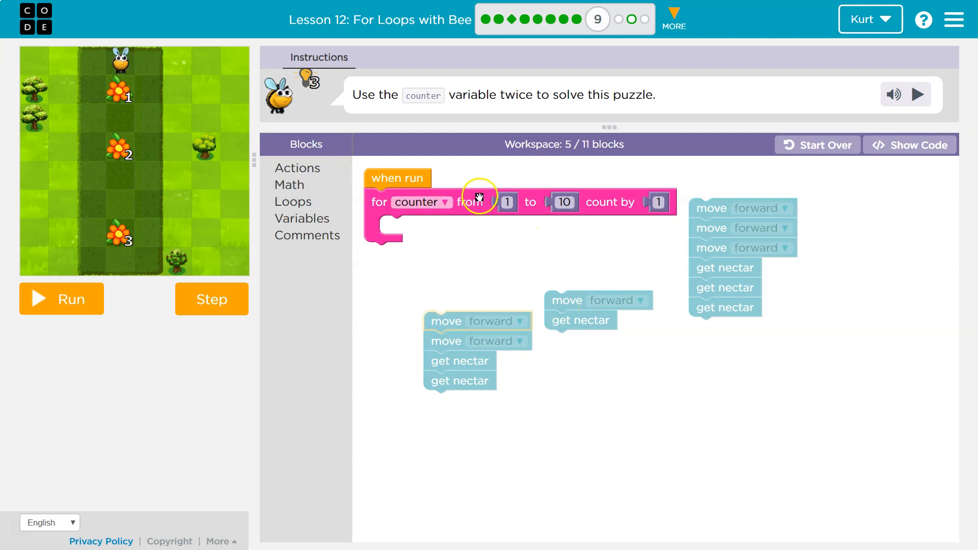
pyautogui.moveTo(491, 239)
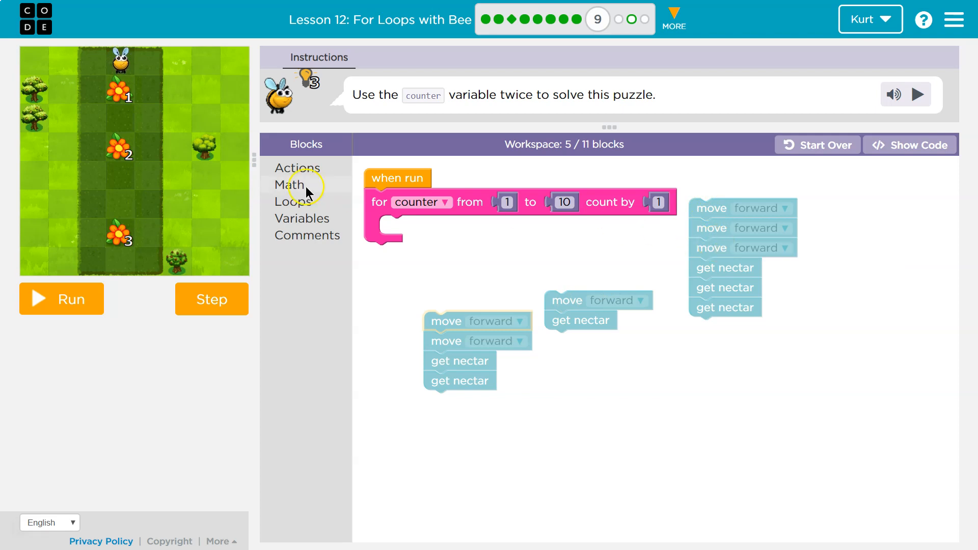
pyautogui.moveTo(118, 94)
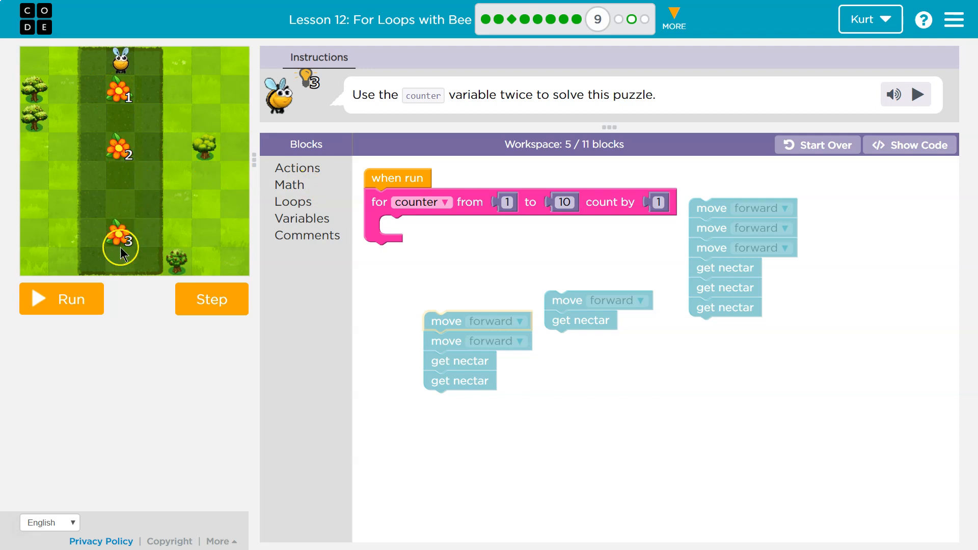
pyautogui.click(563, 202)
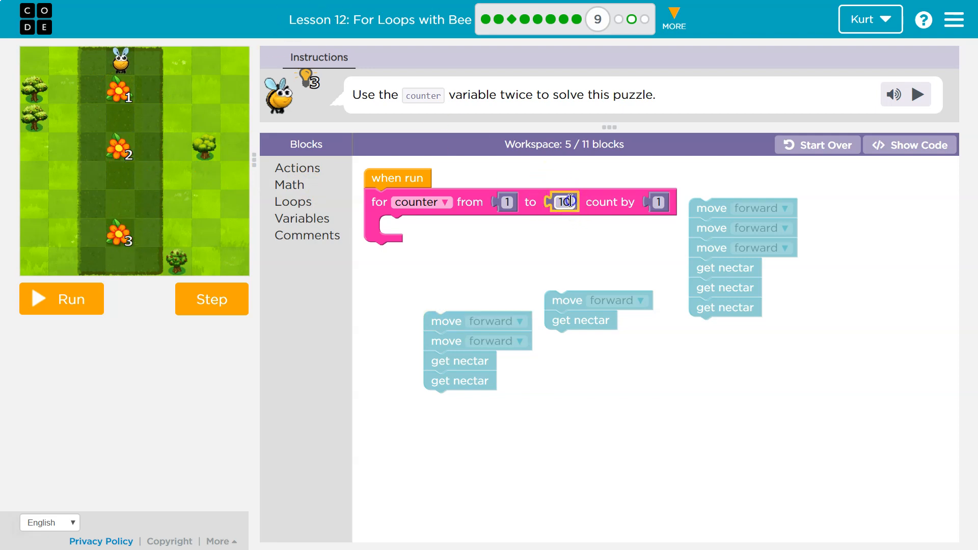
pyautogui.write('3')
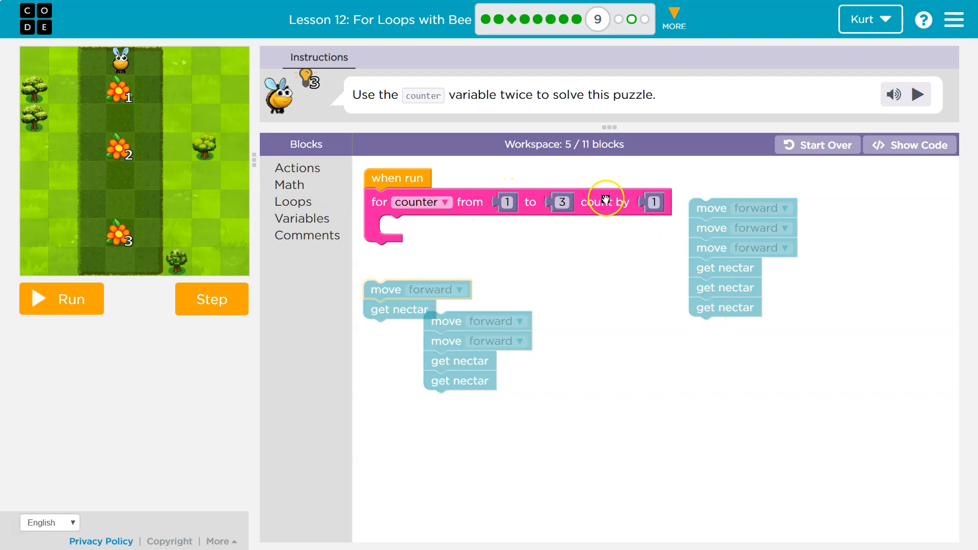
pyautogui.click(303, 219)
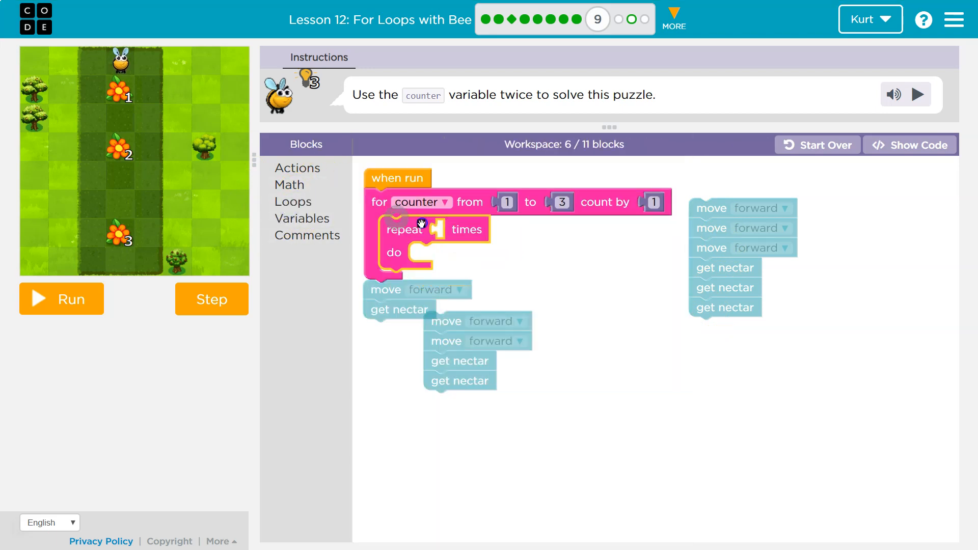
# Nest a repeat block in the for loop, set its times slot to counter, and put move forward inside
pyautogui.moveTo(444, 331); pyautogui.dragTo(648, 341)
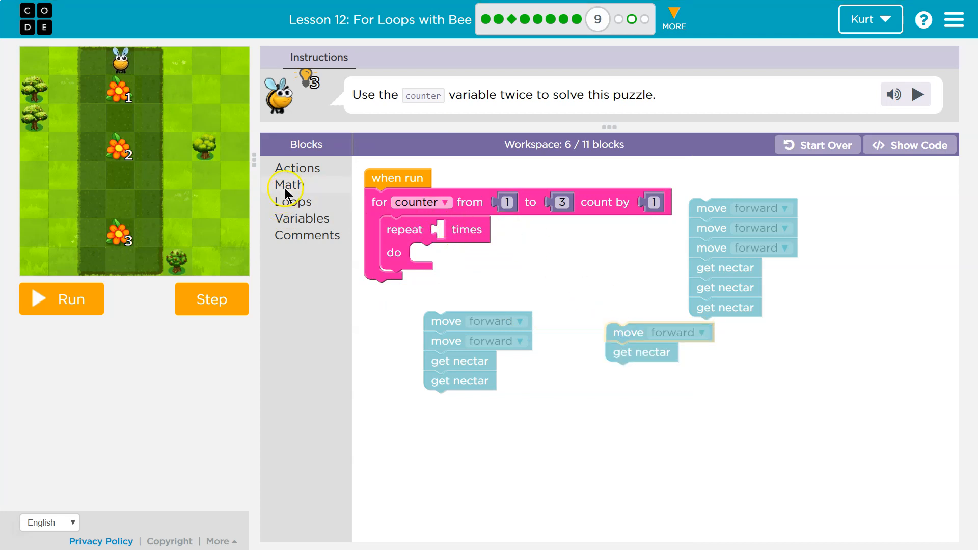
pyautogui.click(303, 218)
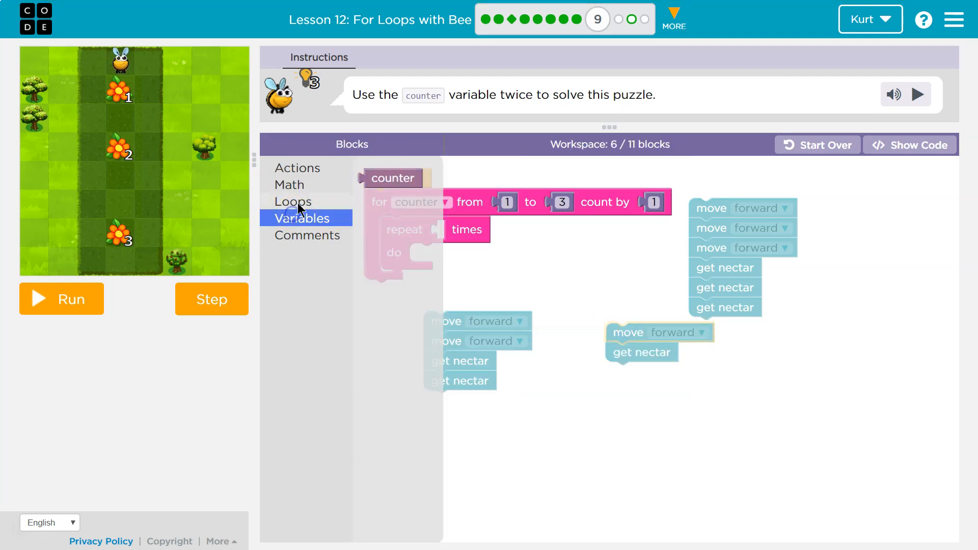
pyautogui.moveTo(393, 178); pyautogui.dragTo(465, 229)
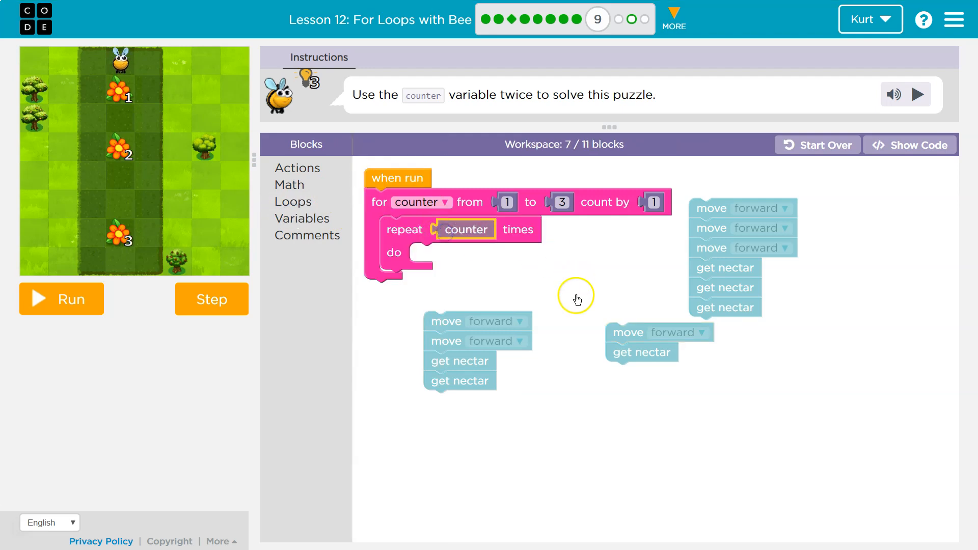
pyautogui.moveTo(499, 190)
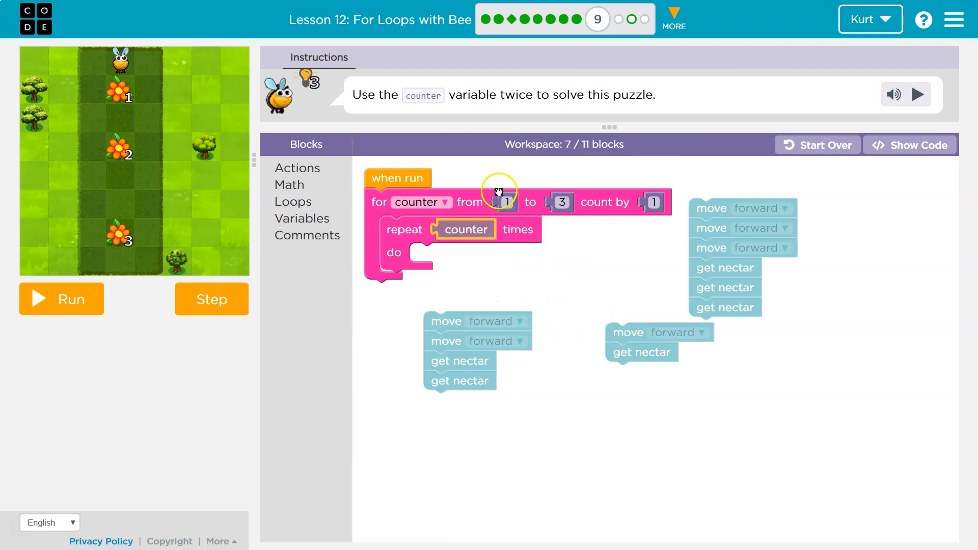
pyautogui.moveTo(614, 339)
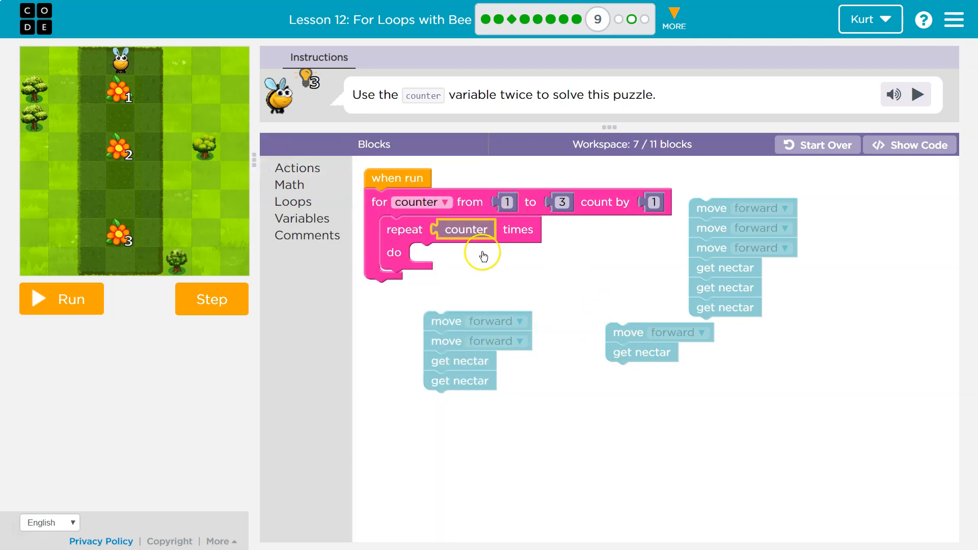
pyautogui.moveTo(477, 321); pyautogui.dragTo(457, 255)
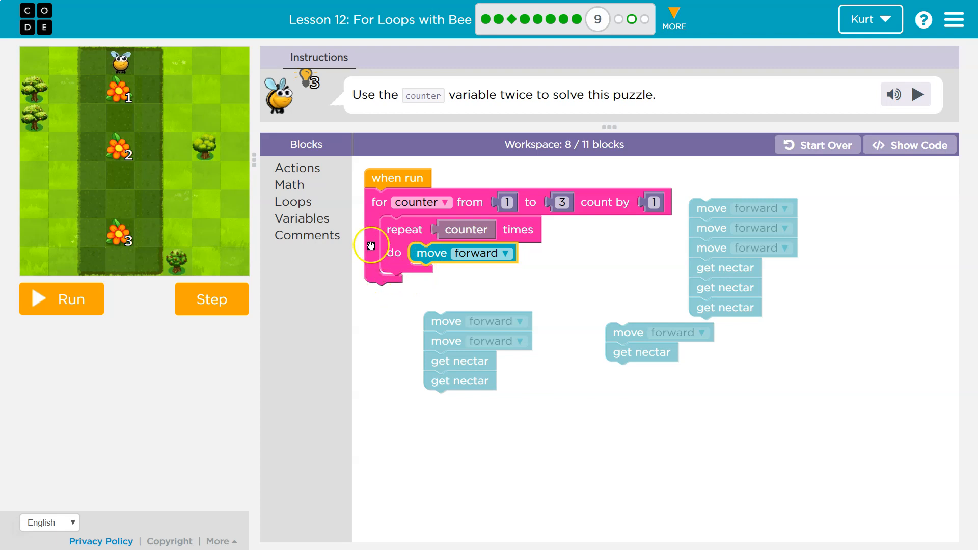
pyautogui.moveTo(510, 188)
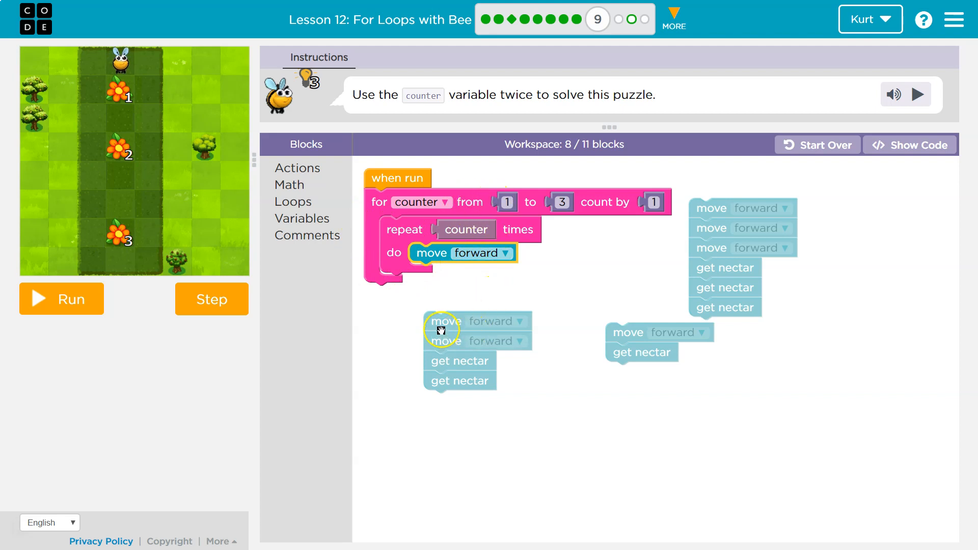
# Trash the leftover block stacks and run the program; the bee stops at flower 3
pyautogui.moveTo(439, 331); pyautogui.dragTo(318, 296)
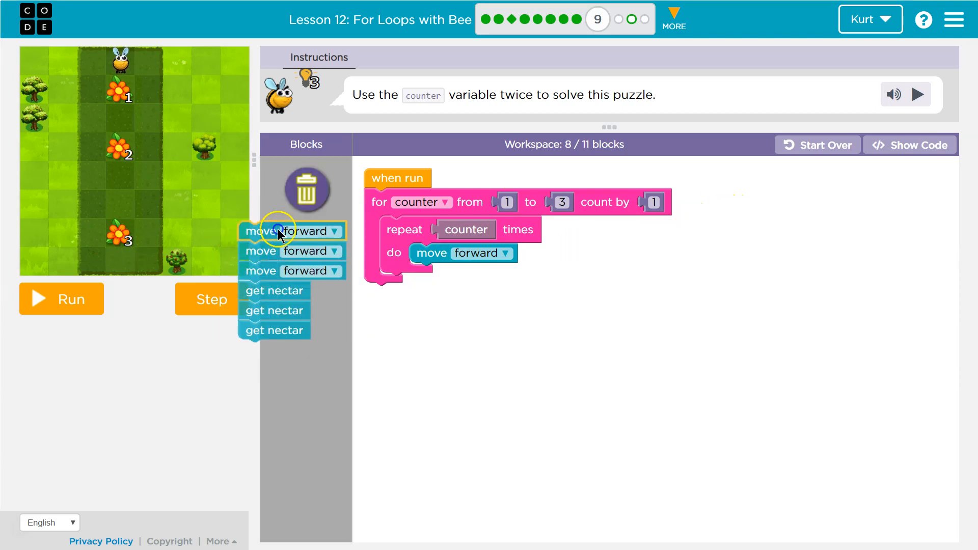
pyautogui.click(60, 299)
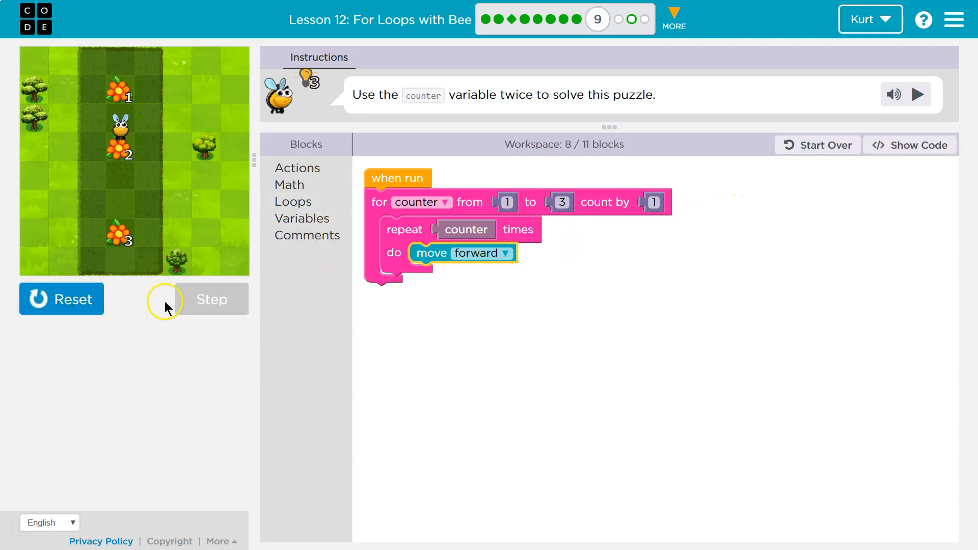
pyautogui.click(61, 299)
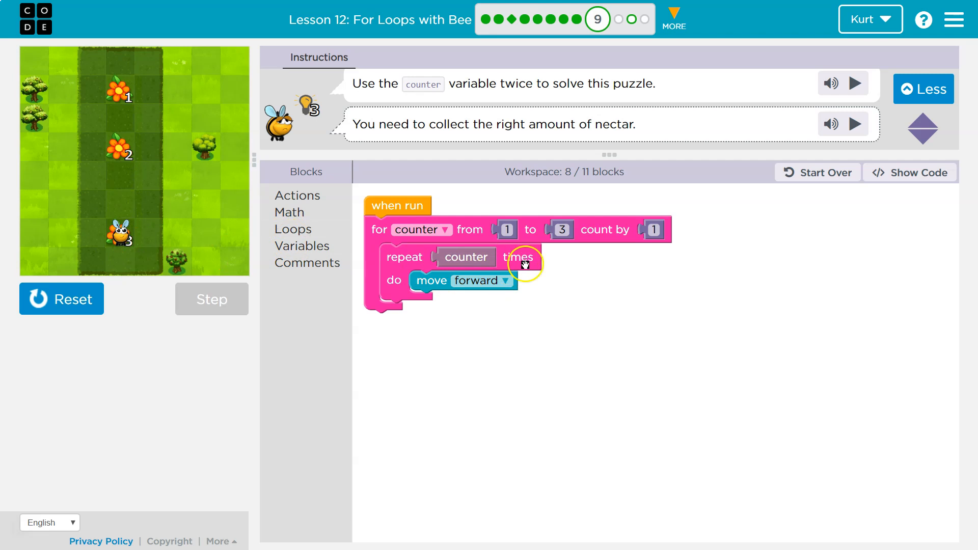
pyautogui.moveTo(400, 240)
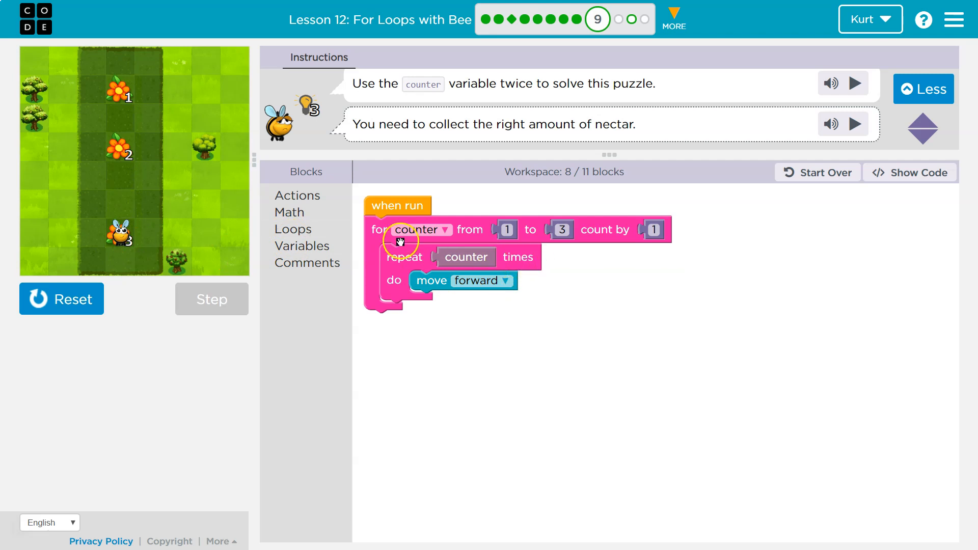
# Add get nectar under move forward in the inner repeat and reset the bee
pyautogui.click(292, 229)
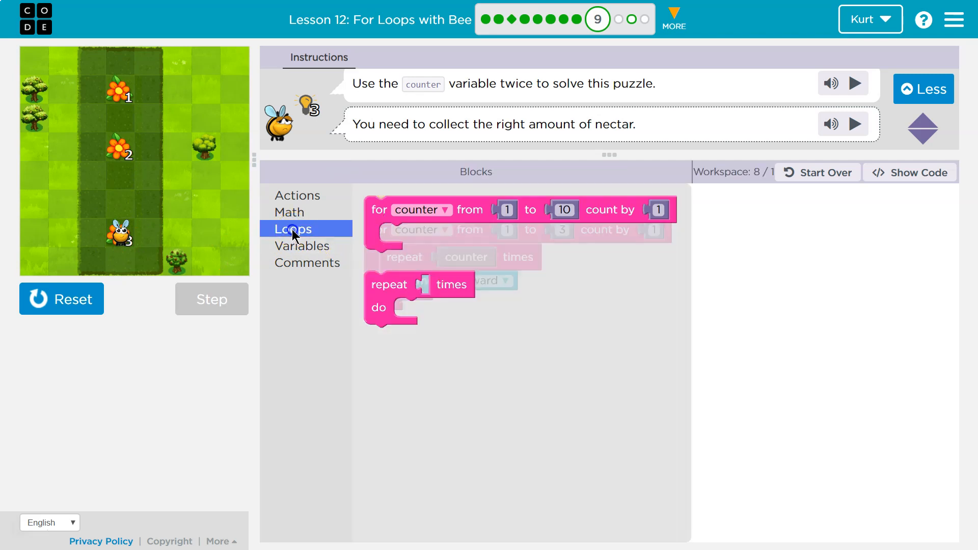
pyautogui.click(297, 195)
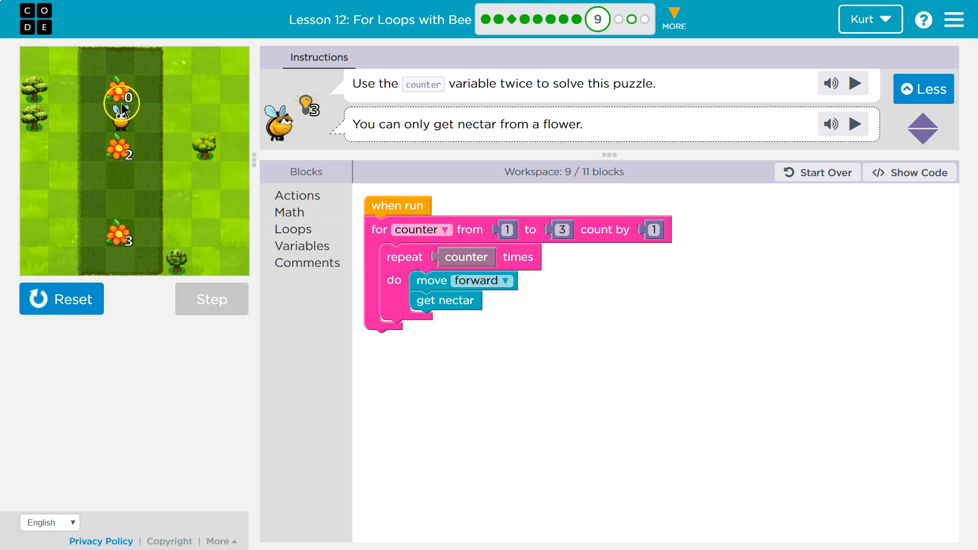
pyautogui.click(211, 299)
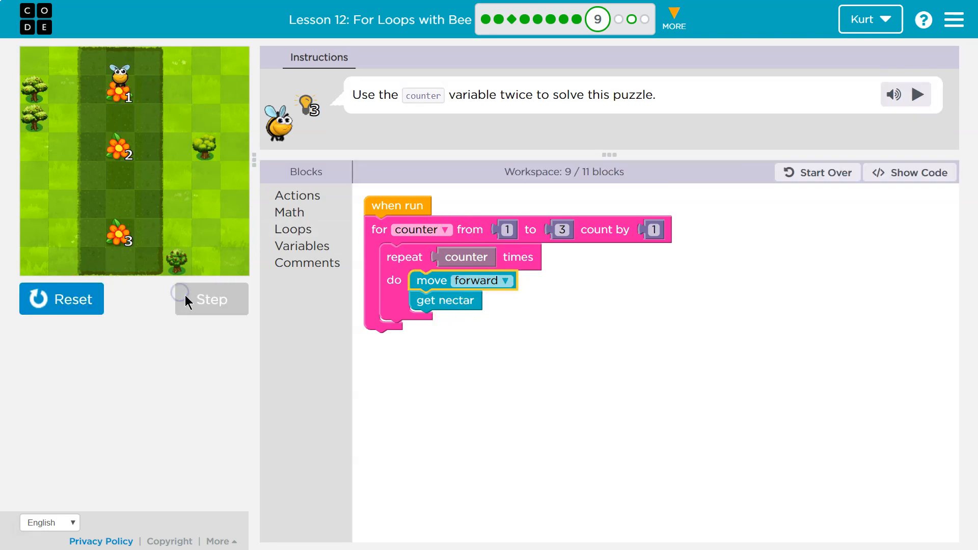
# Step through the program block by block; the bee tries collecting away from a flower
pyautogui.click(211, 299)
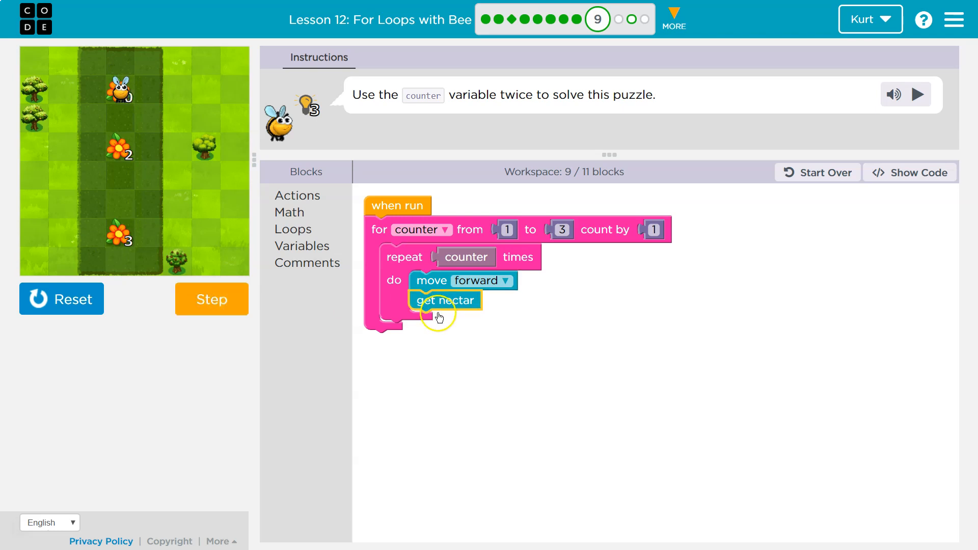
pyautogui.moveTo(365, 254)
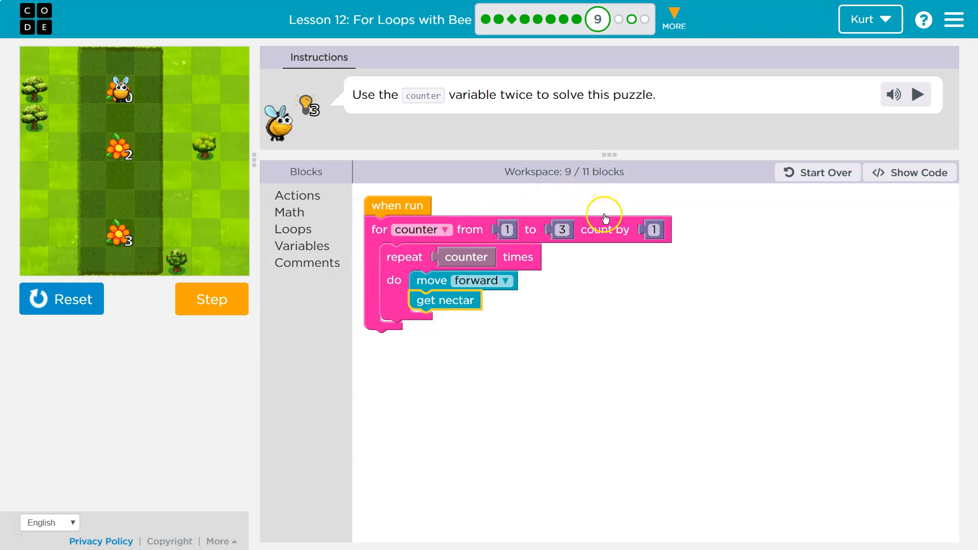
pyautogui.moveTo(597, 273)
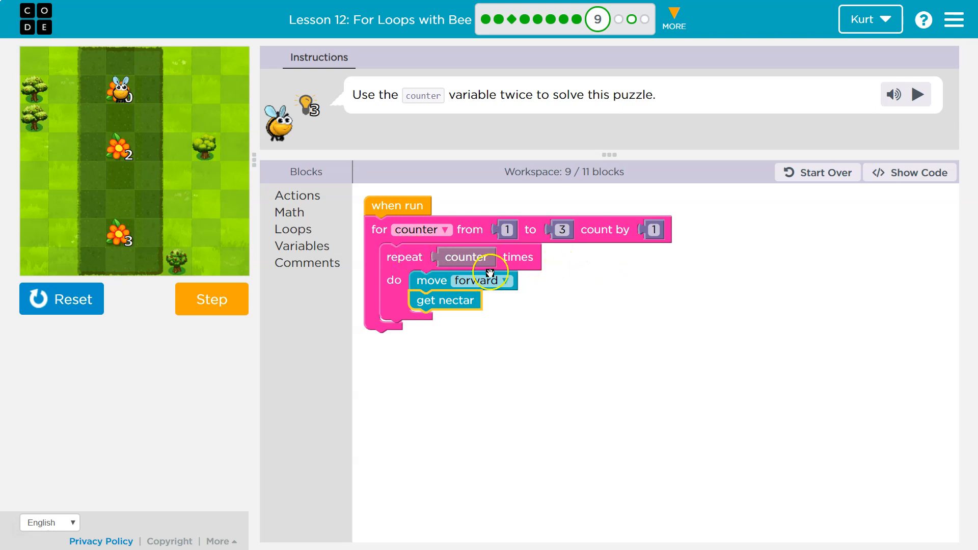
pyautogui.click(211, 300)
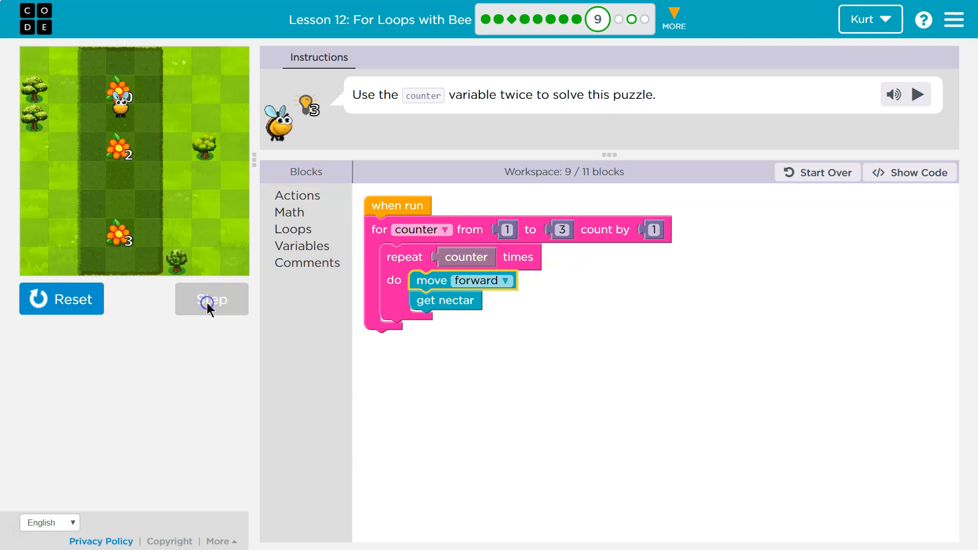
pyautogui.click(210, 299)
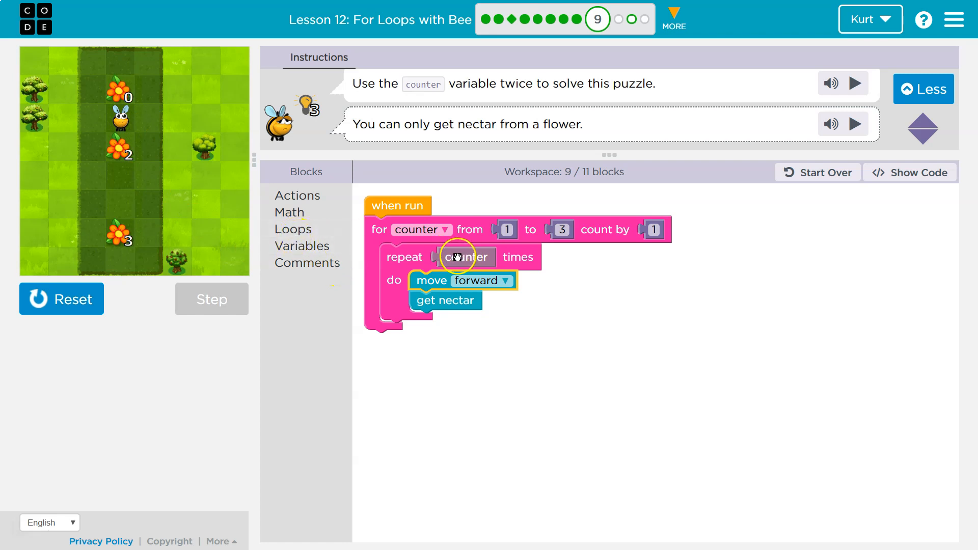
# Add a second repeat counter loop holding get nectar, using all 11 blocks, and run it
pyautogui.click(301, 245)
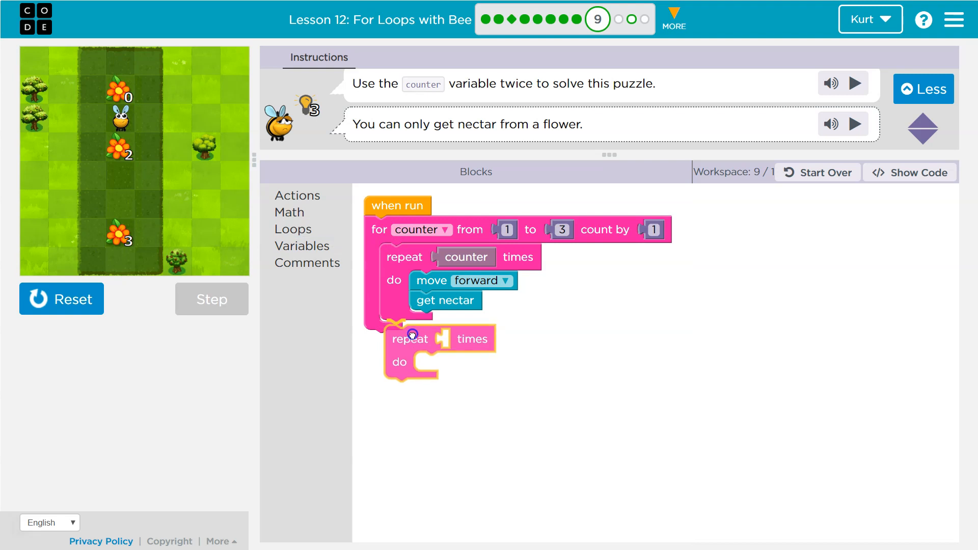
pyautogui.click(292, 228)
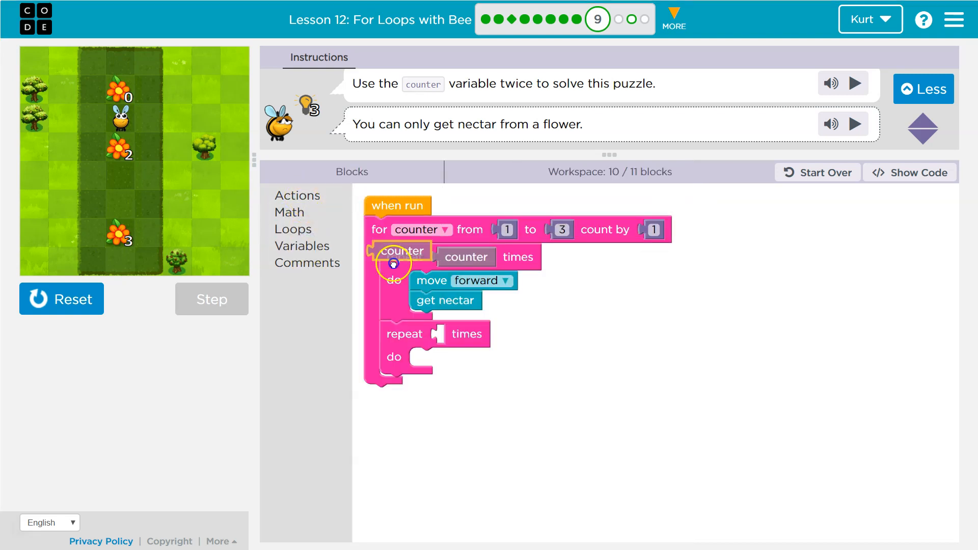
pyautogui.moveTo(444, 300); pyautogui.dragTo(441, 350)
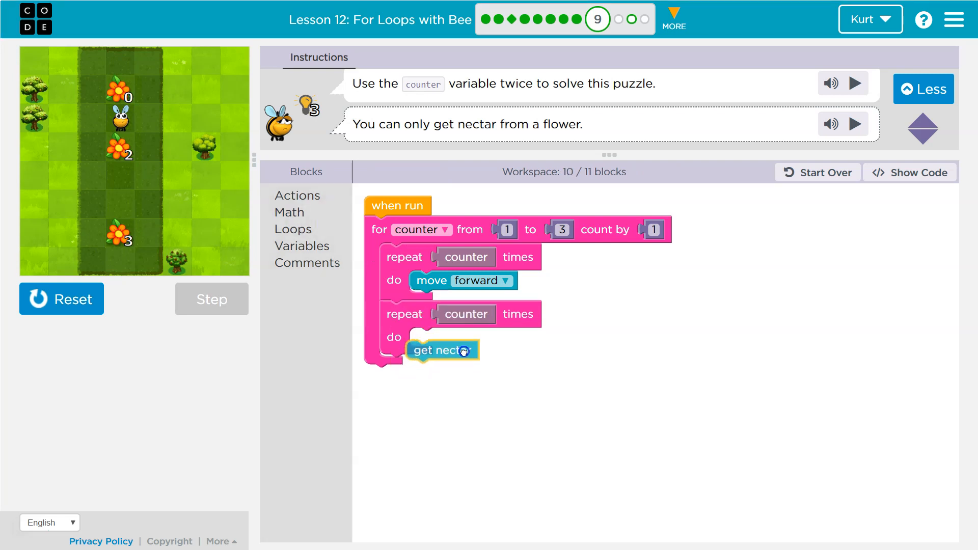
pyautogui.moveTo(441, 350); pyautogui.dragTo(444, 338)
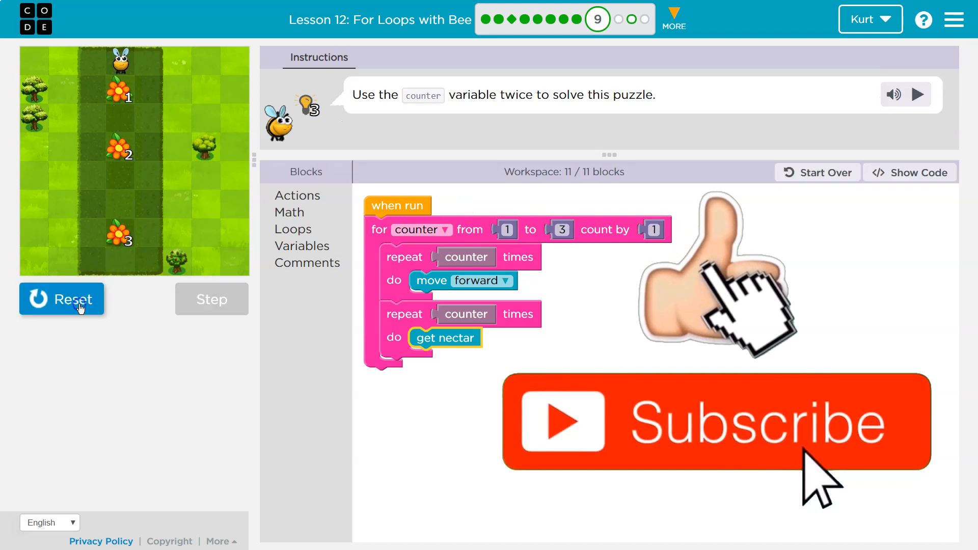
pyautogui.click(211, 299)
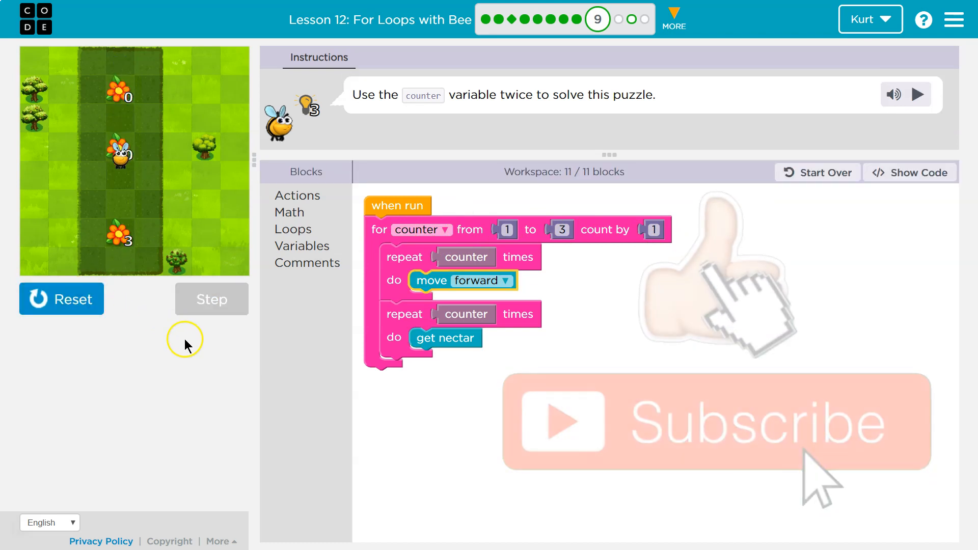